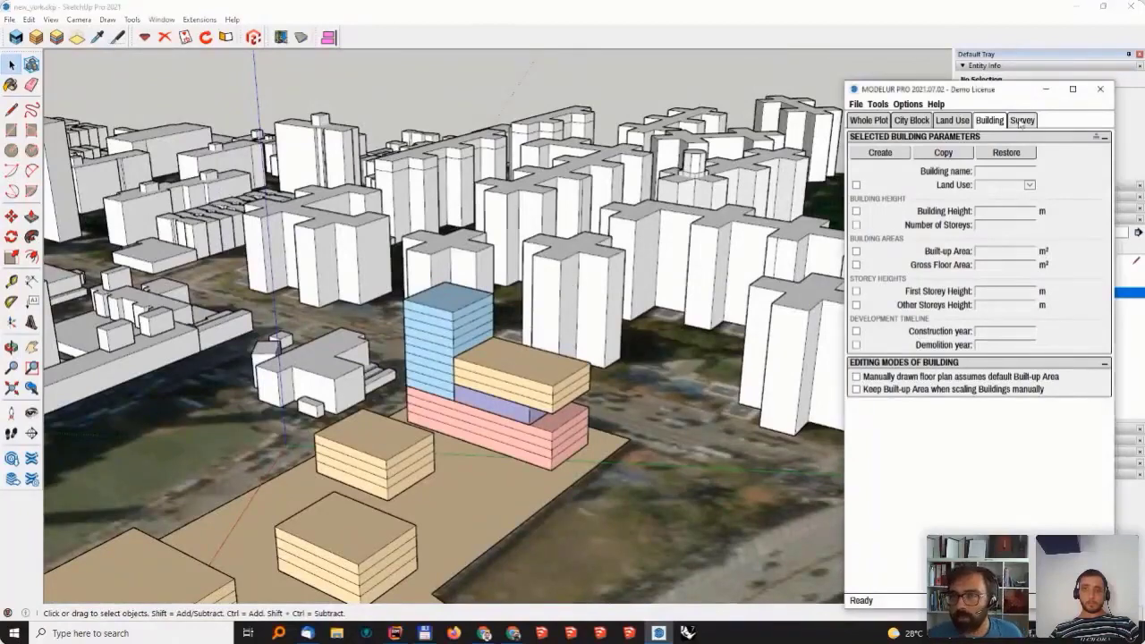
# Step: In Modelur's Survey tab, set the selected-building survey to Full, try Basic, then return to Full
pyautogui.click(1021, 120)
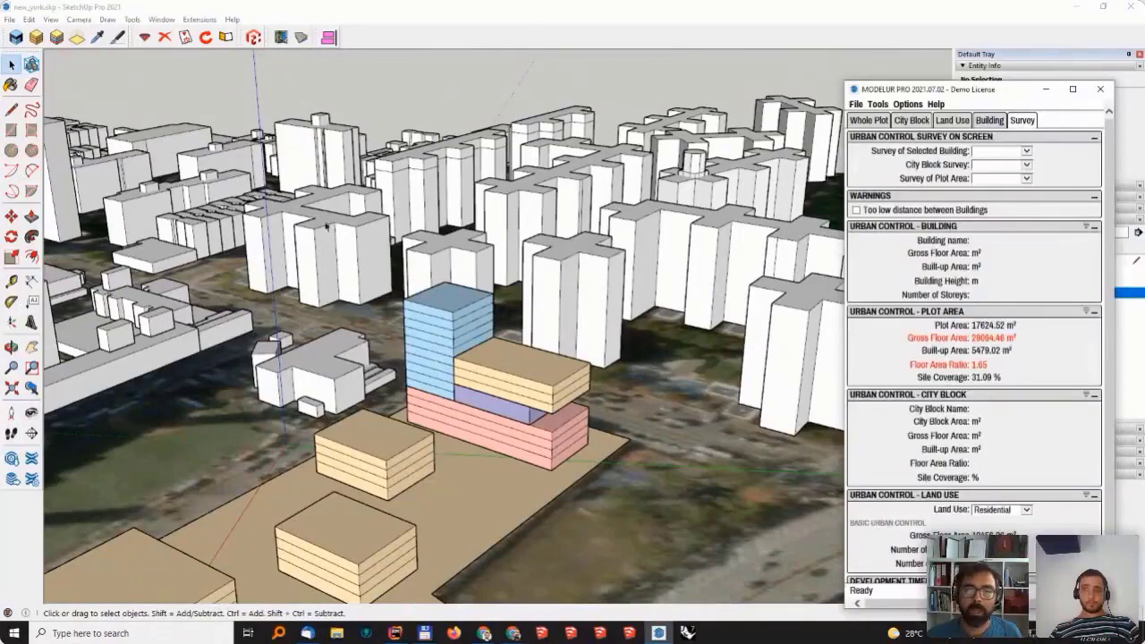
pyautogui.moveTo(93, 85)
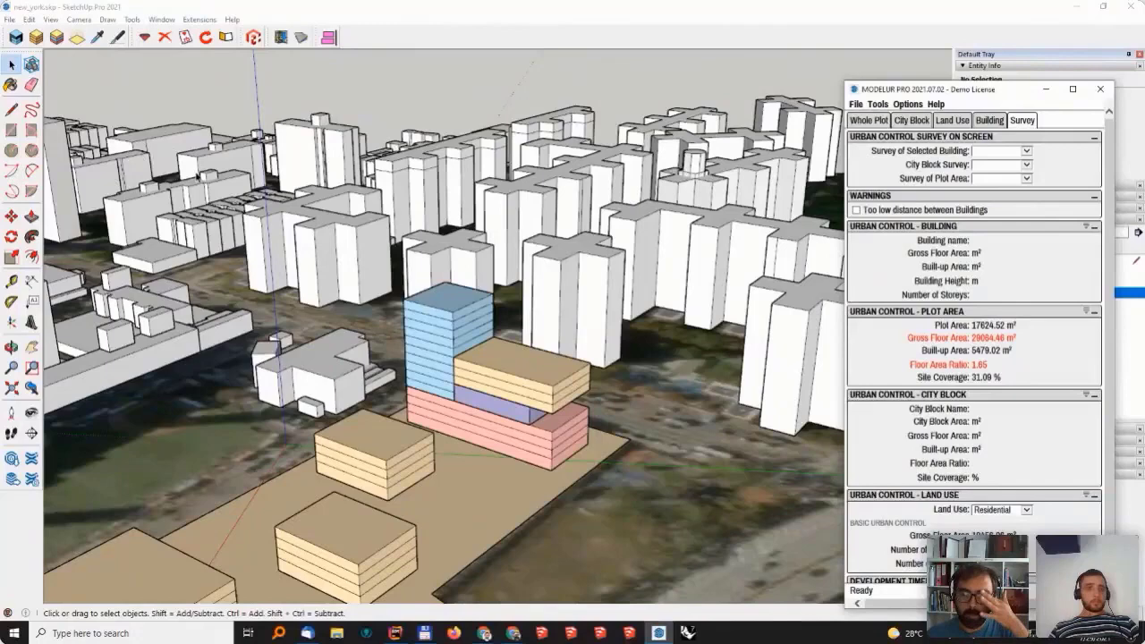
pyautogui.click(1015, 151)
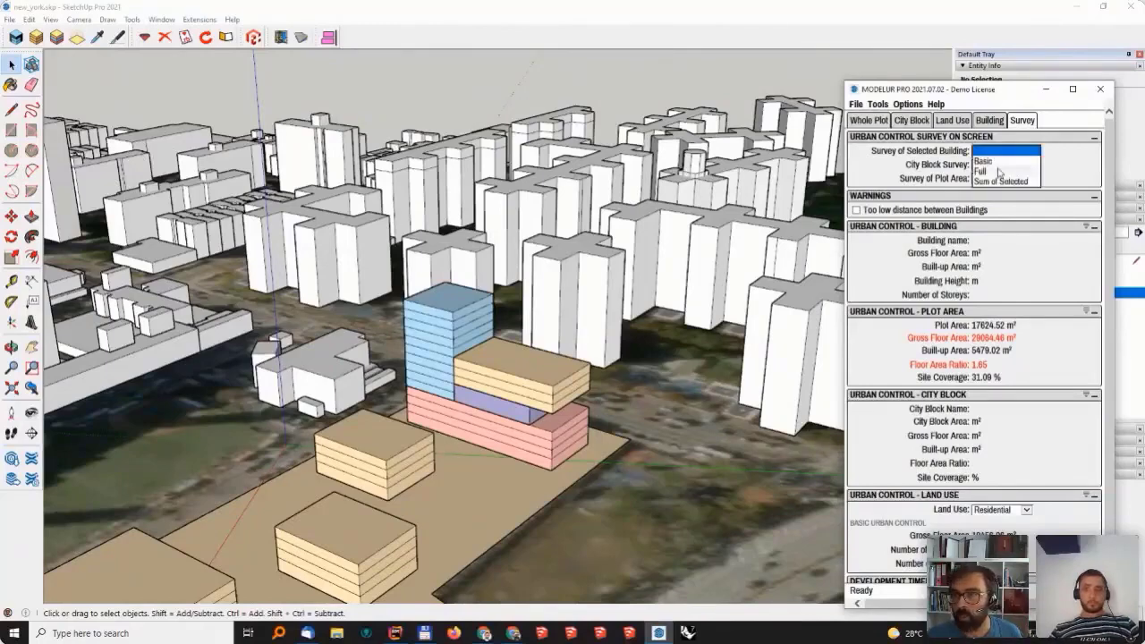
pyautogui.click(987, 172)
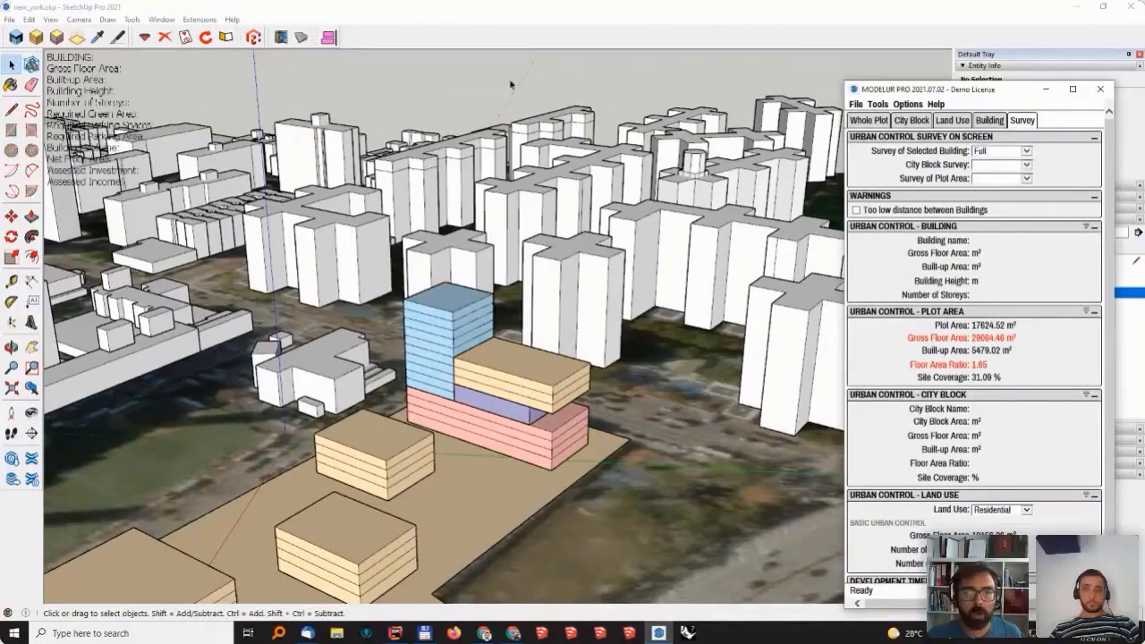
pyautogui.click(1025, 151)
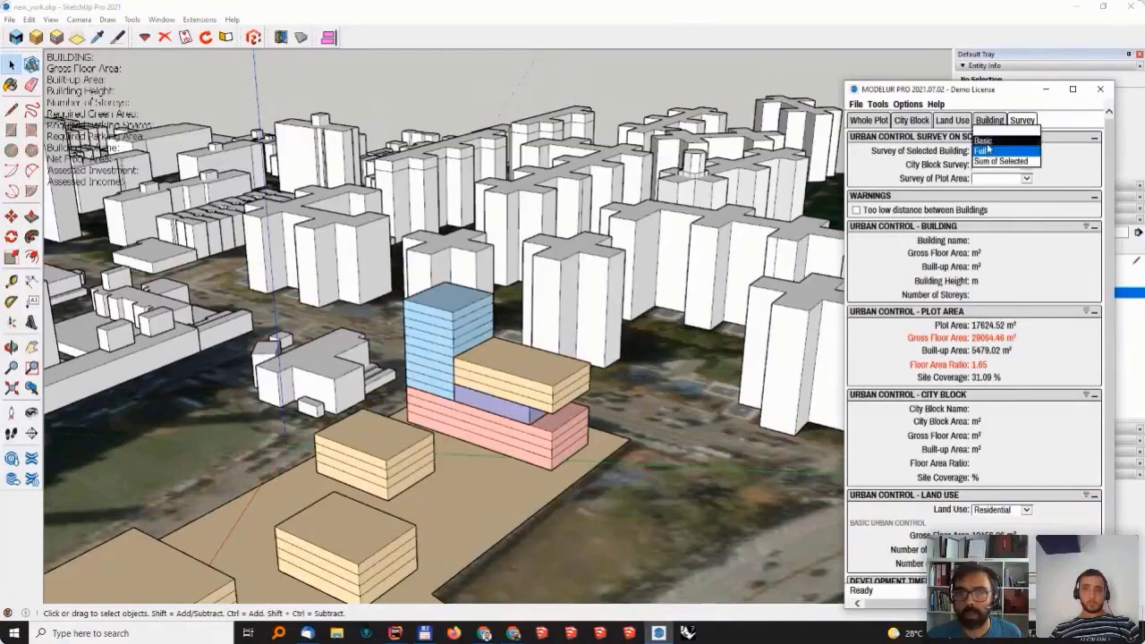
pyautogui.click(986, 142)
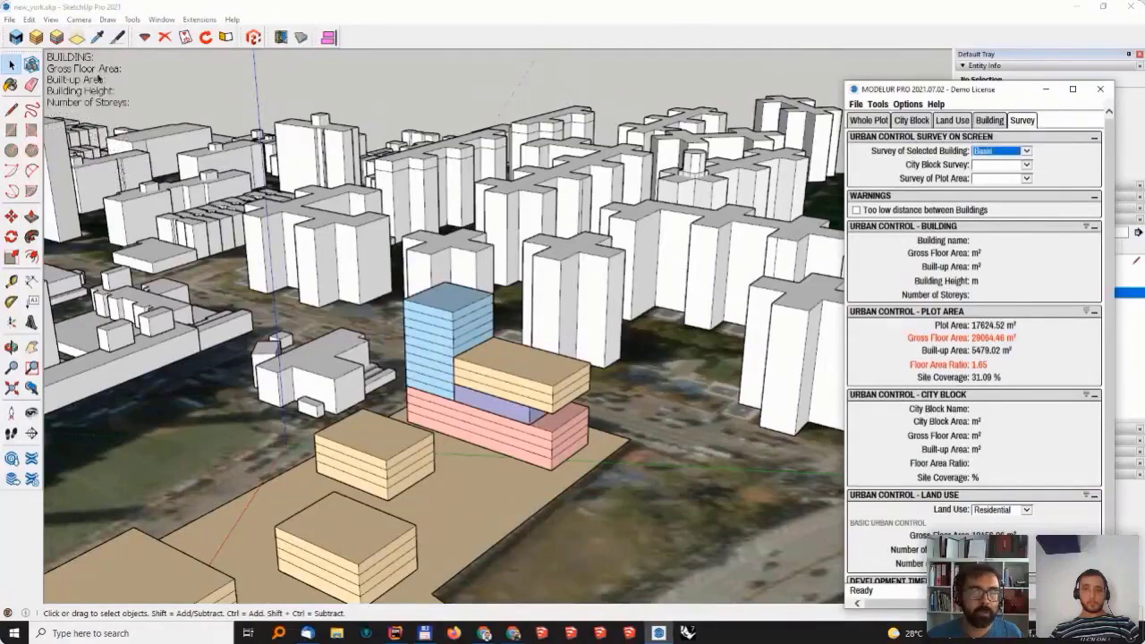
pyautogui.click(1025, 151)
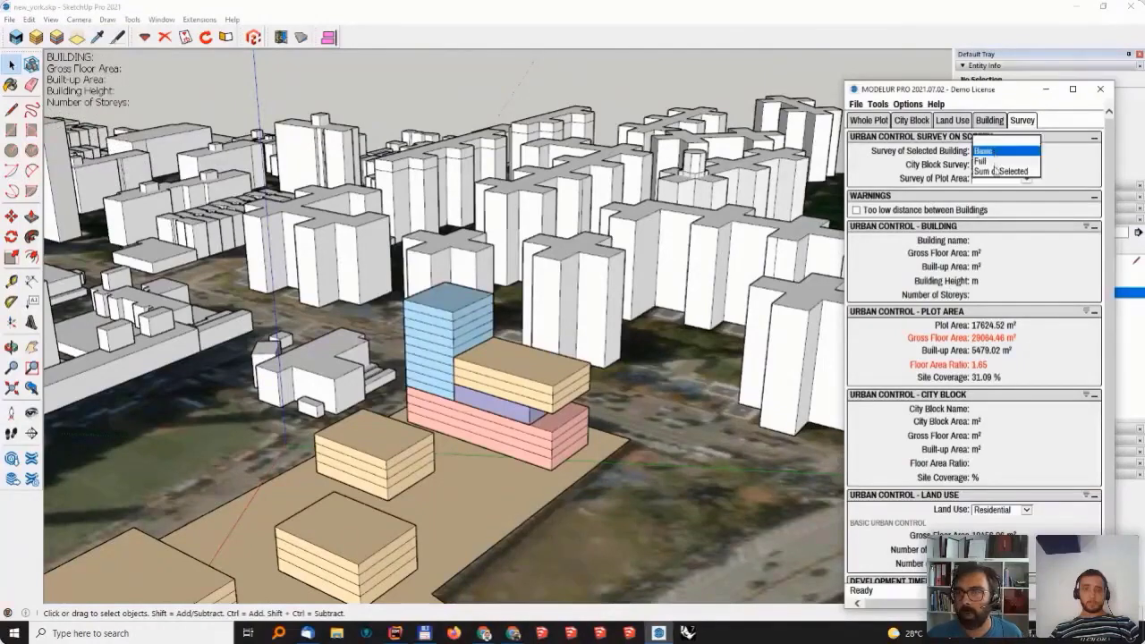
pyautogui.click(1008, 162)
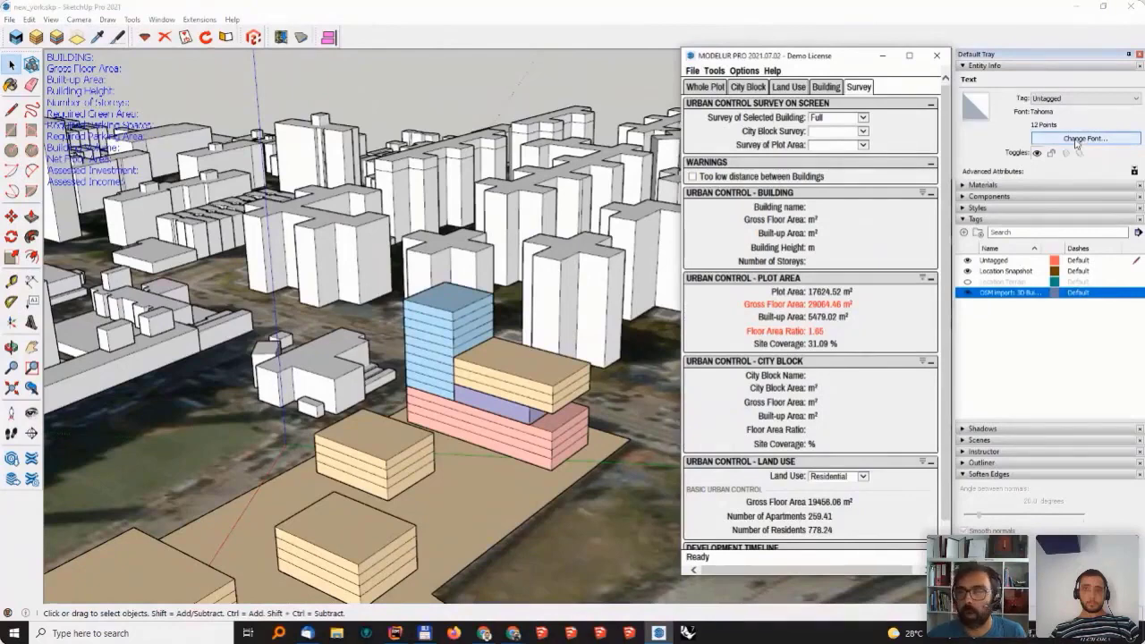
# Step: Make the survey text bold Tahoma 14 pt and select the Complex Building to show its data
pyautogui.click(1085, 138)
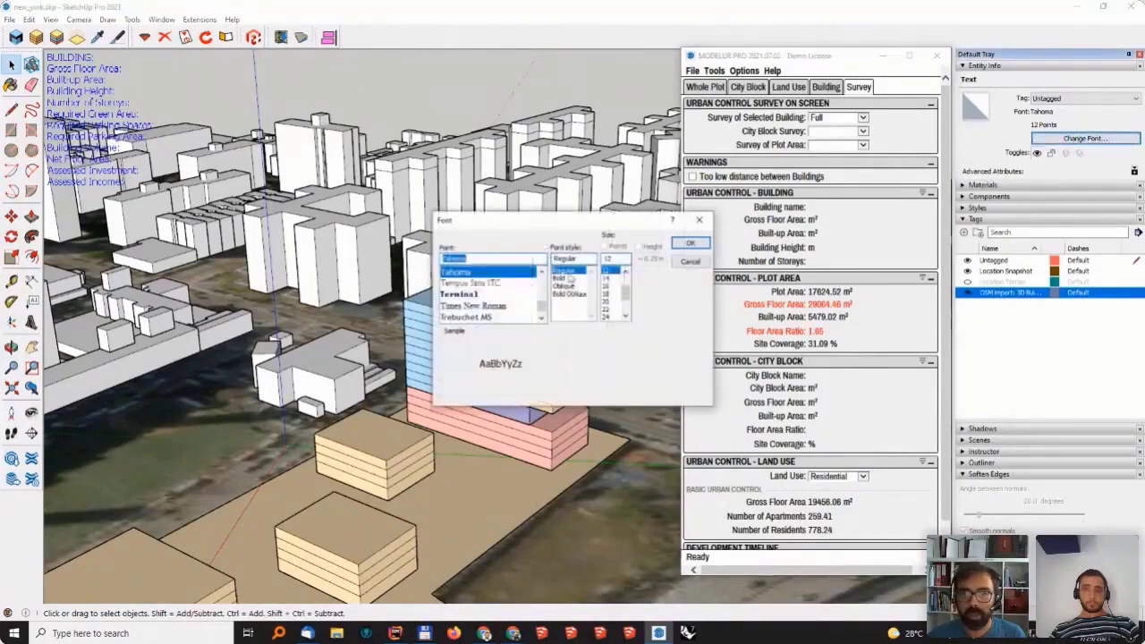
pyautogui.click(690, 242)
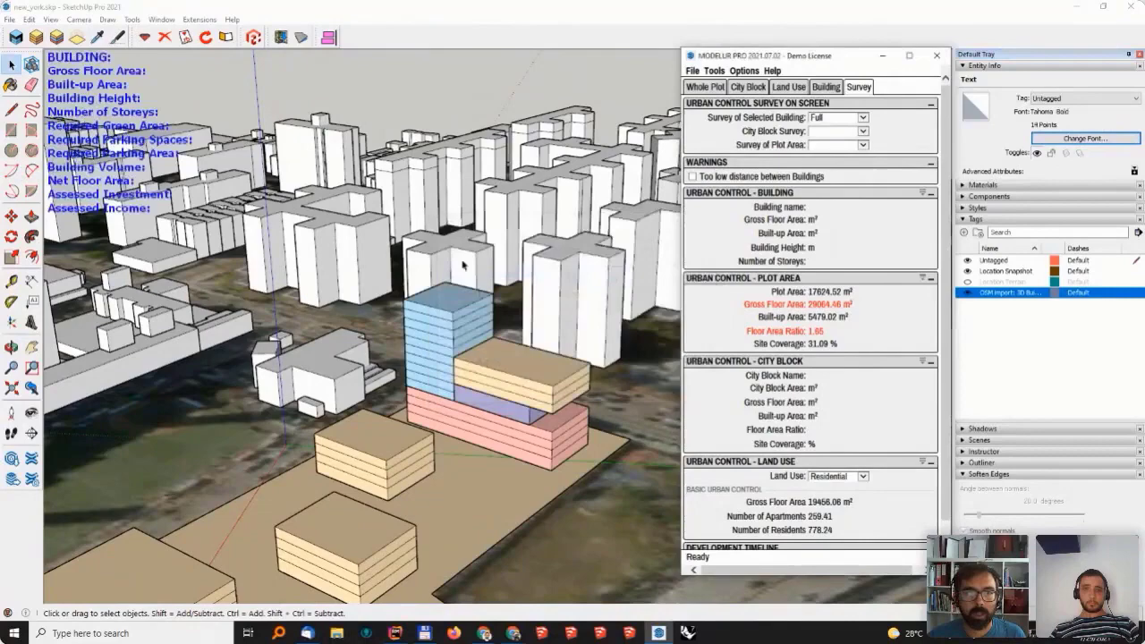
pyautogui.click(472, 416)
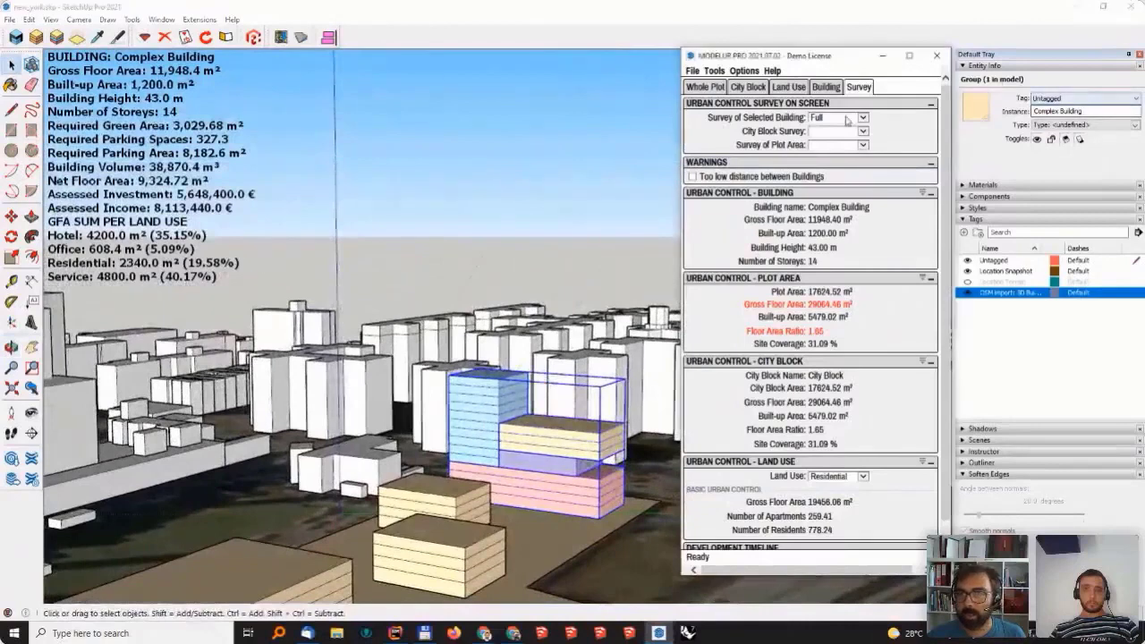
pyautogui.click(860, 117)
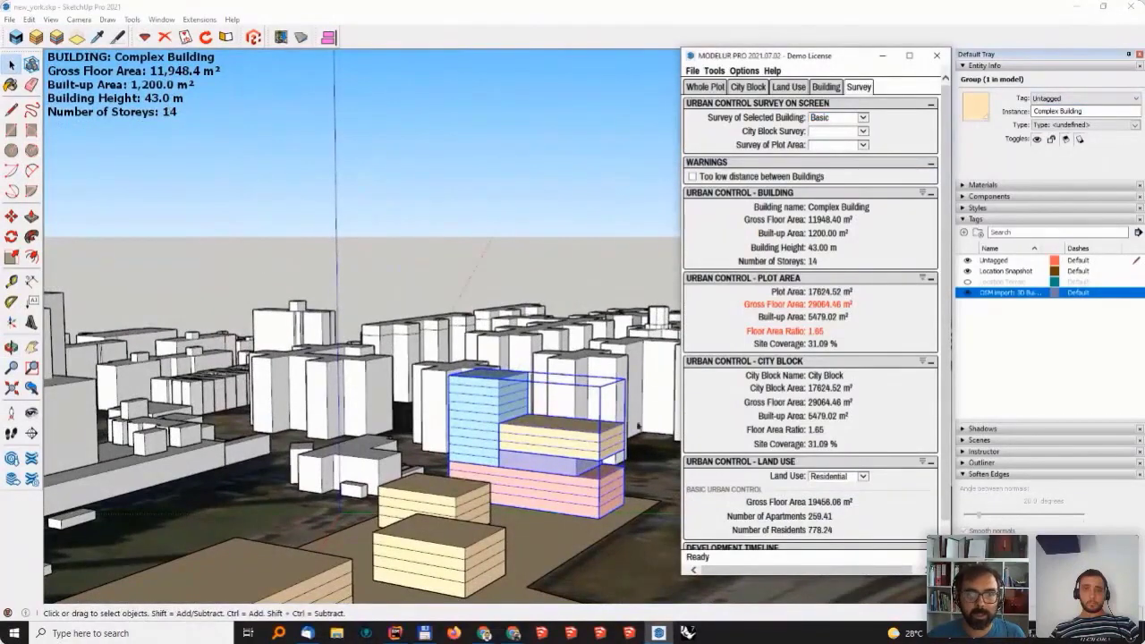
pyautogui.click(860, 117)
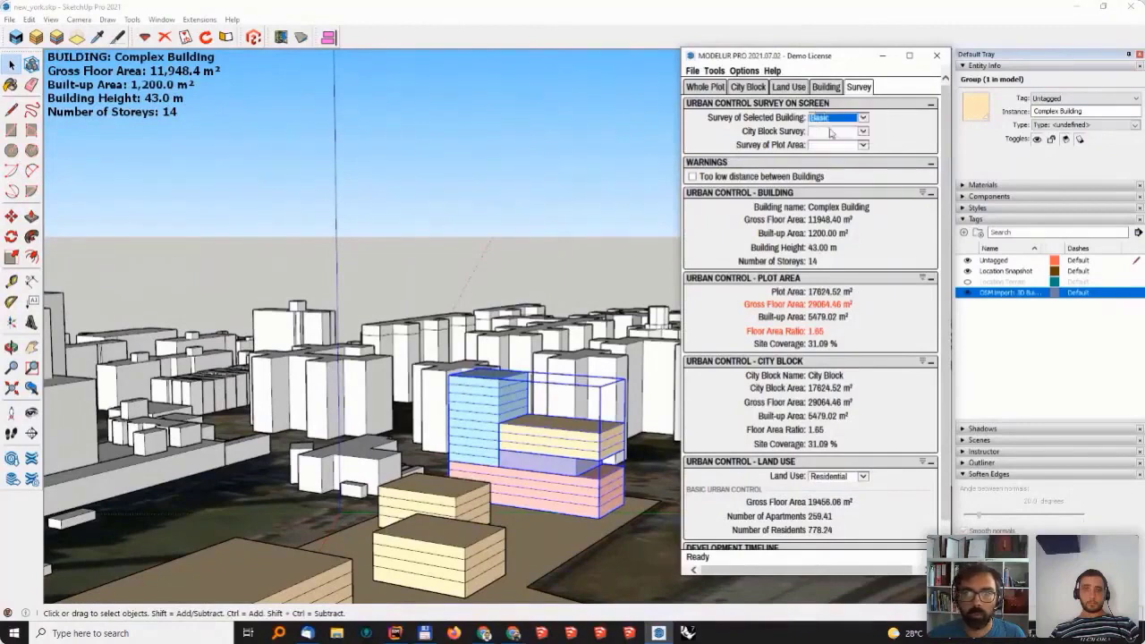
pyautogui.click(858, 117)
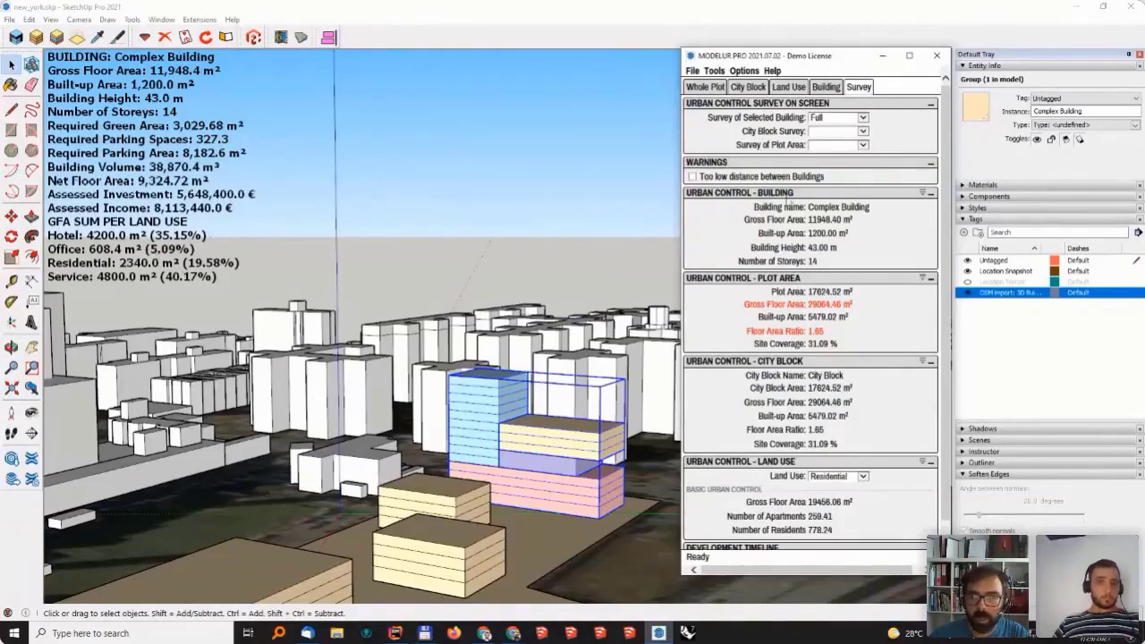
pyautogui.click(825, 87)
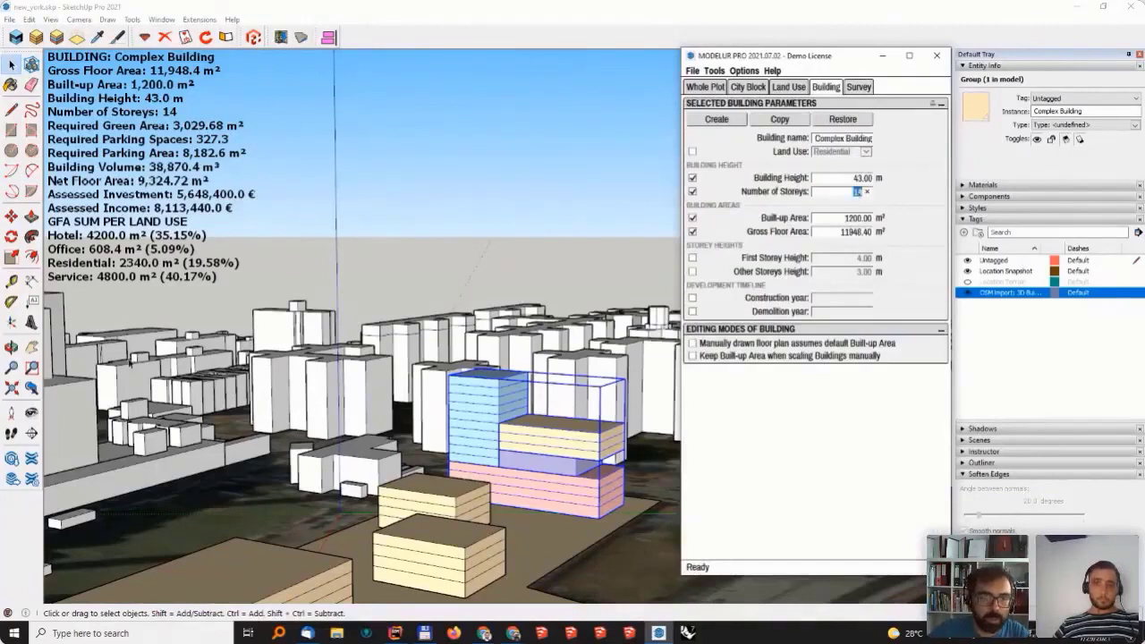
pyautogui.moveTo(822, 273)
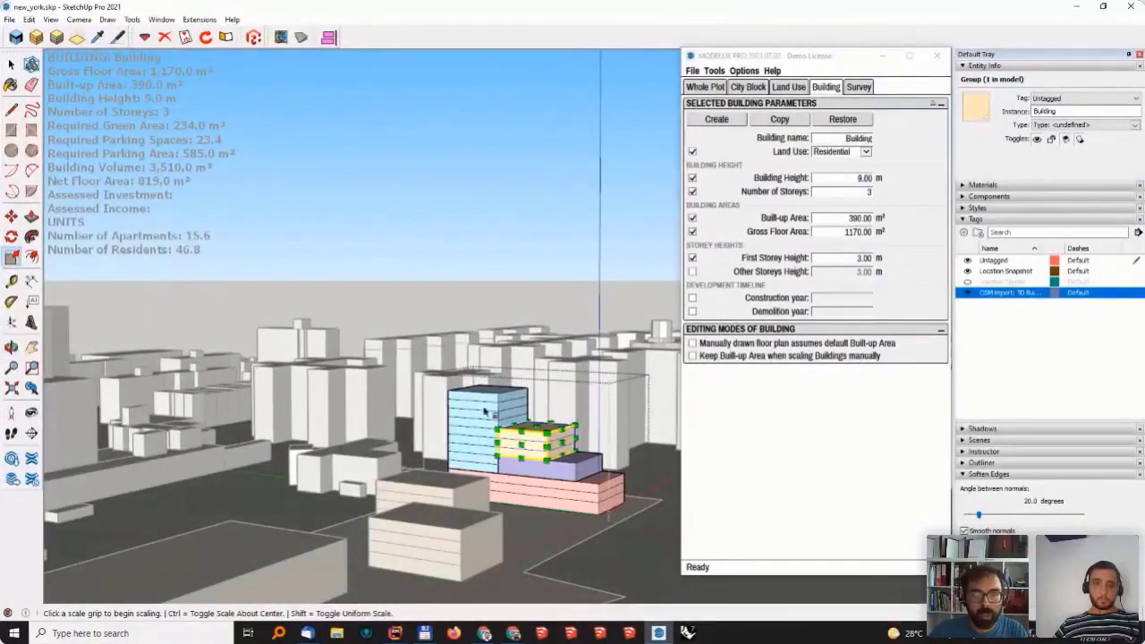
pyautogui.click(866, 151)
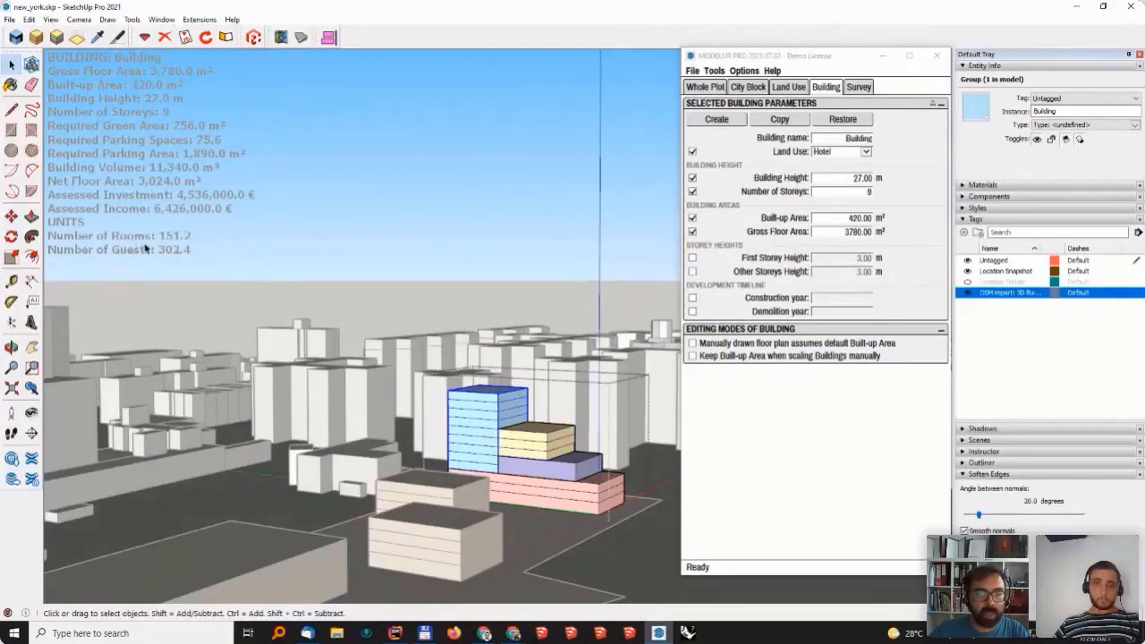
pyautogui.moveTo(268, 243)
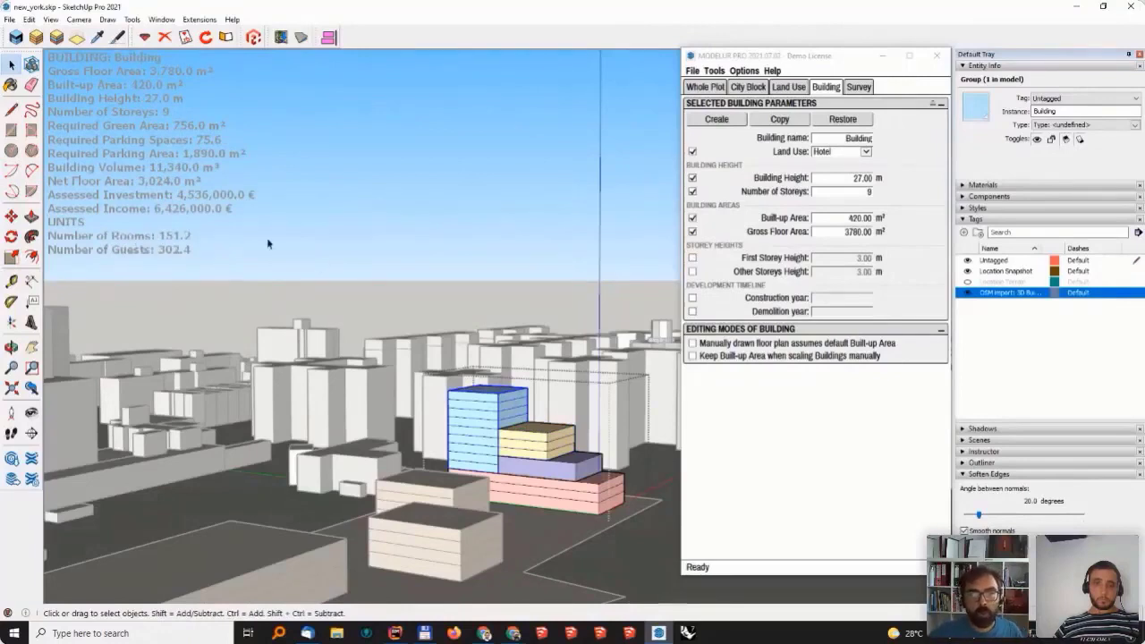
pyautogui.click(866, 151)
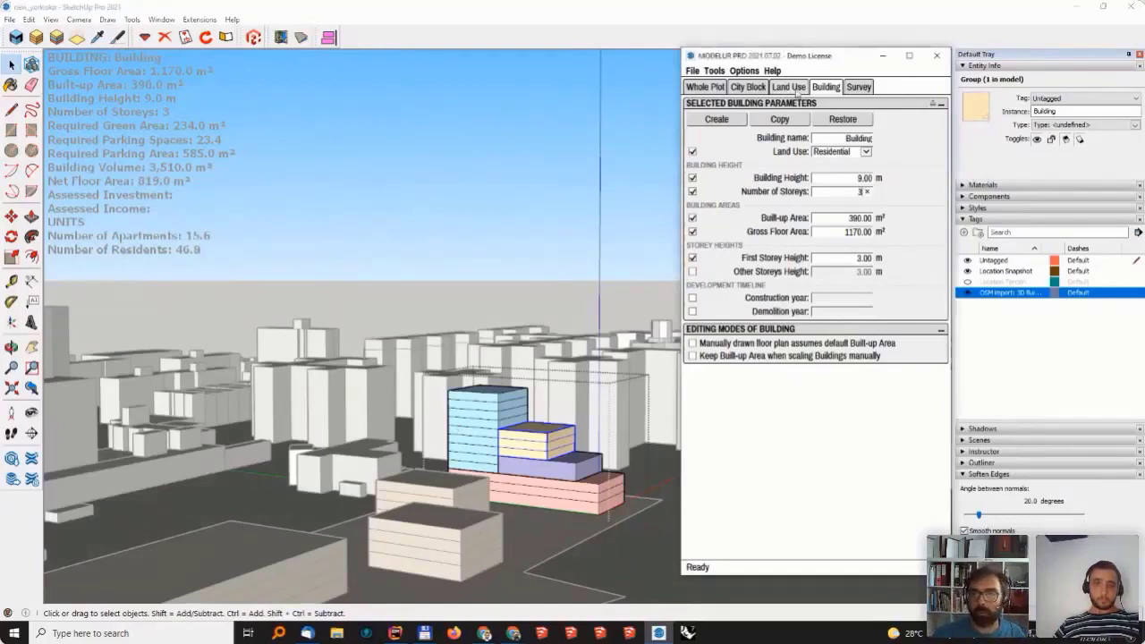
pyautogui.click(789, 87)
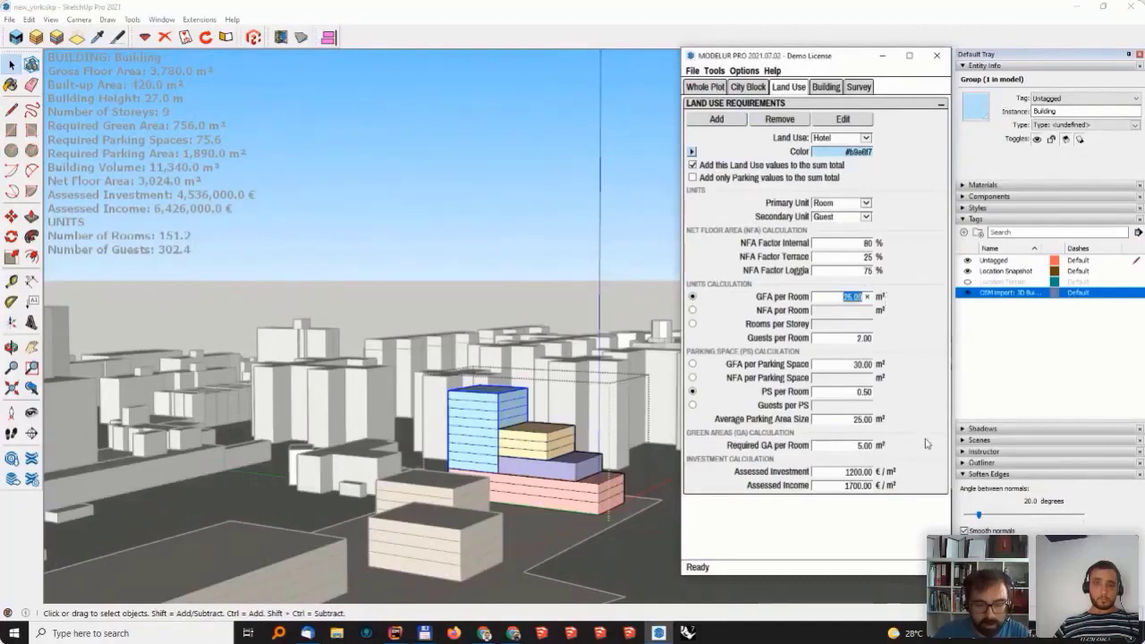
pyautogui.write('20')
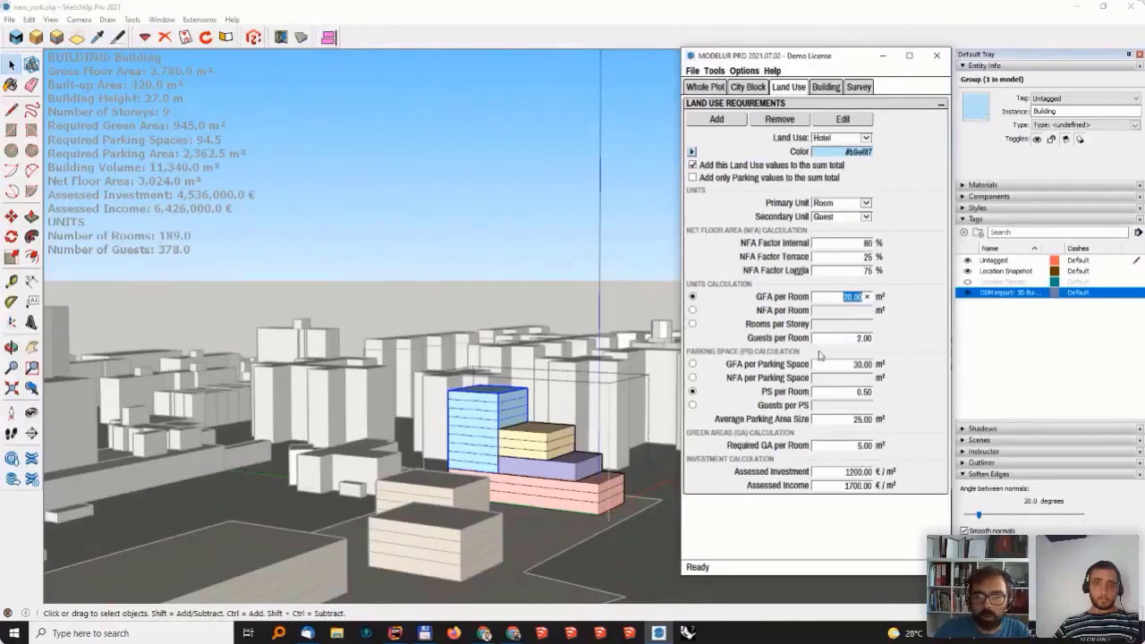
pyautogui.moveTo(500, 413)
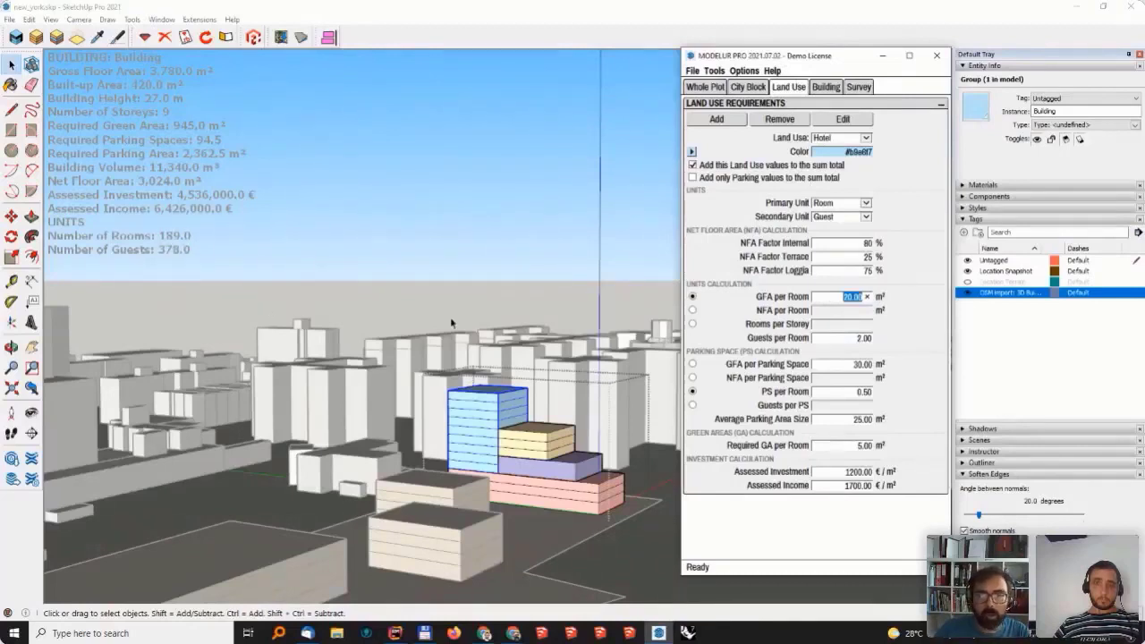
pyautogui.write('15')
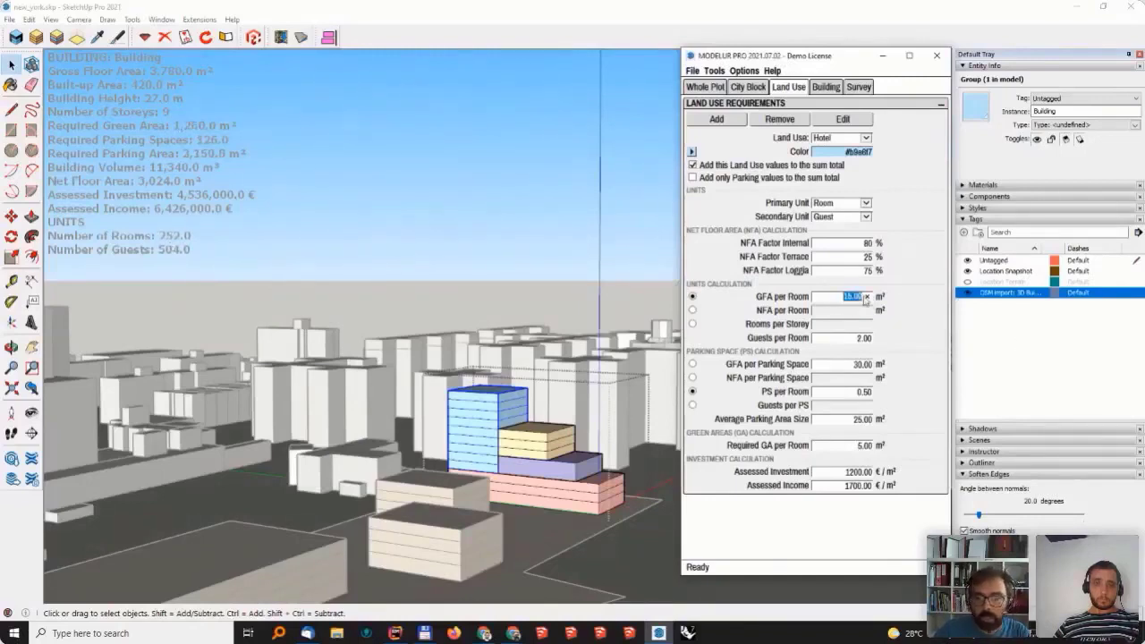
pyautogui.write('25.00')
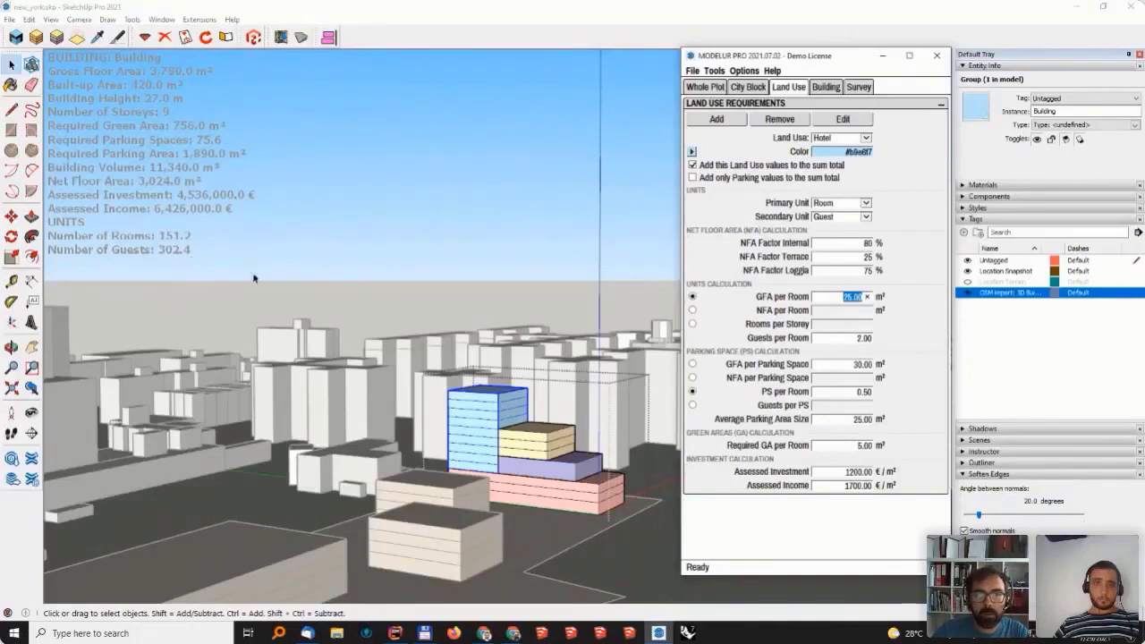
pyautogui.moveTo(250, 302)
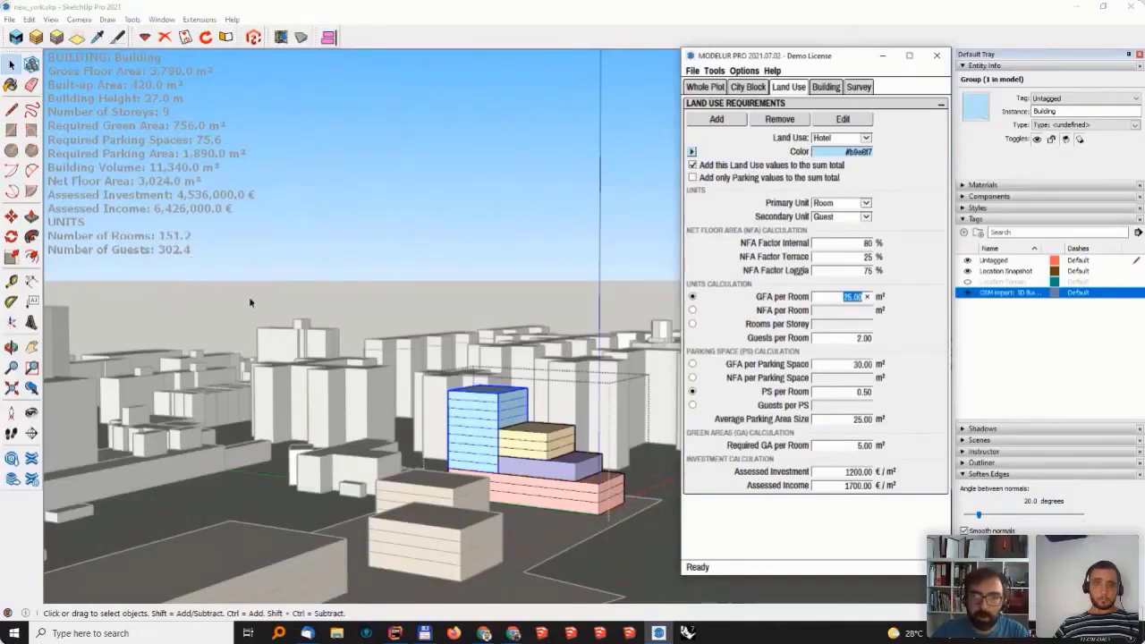
pyautogui.moveTo(717, 471)
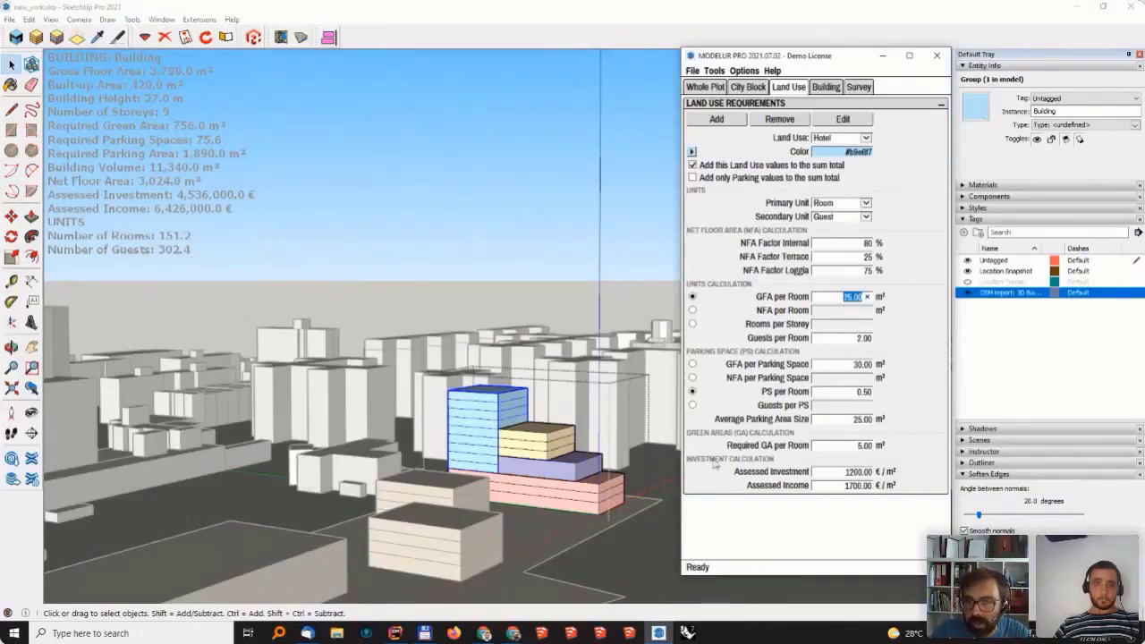